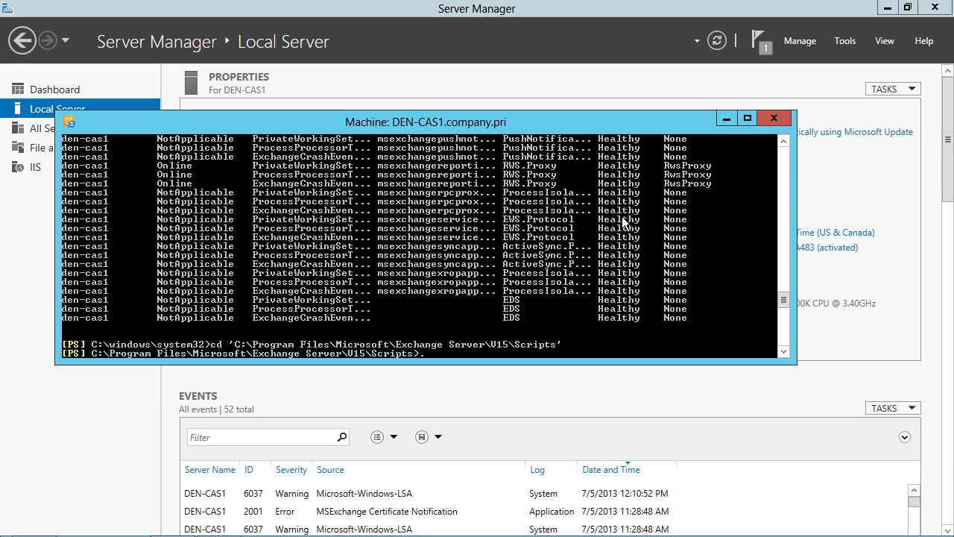
Step: Run .\new-TestCasConnectivityUser.ps1 with a temporary password, which reports it needs a mailbox server piped in
type(".\\new-TestCasConnectivityUser.ps1")
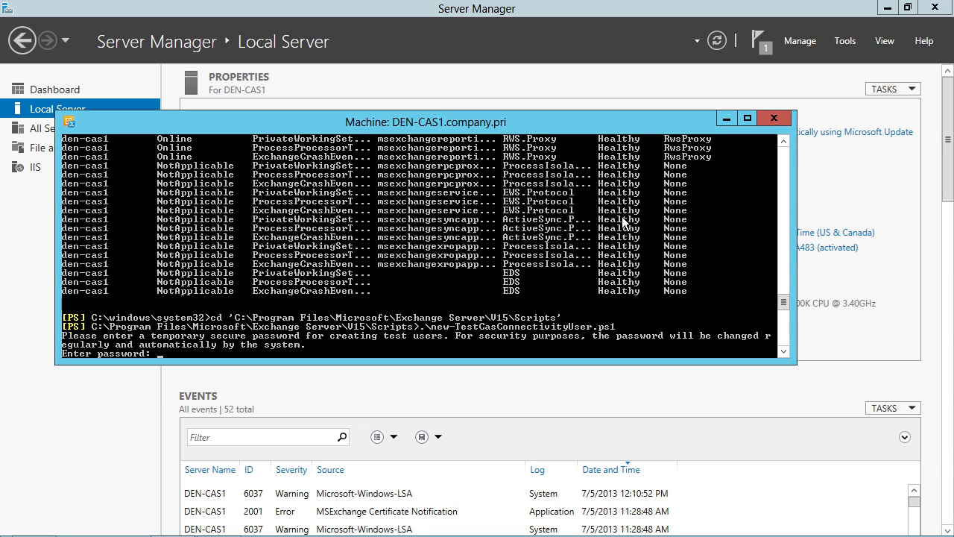
type("****")
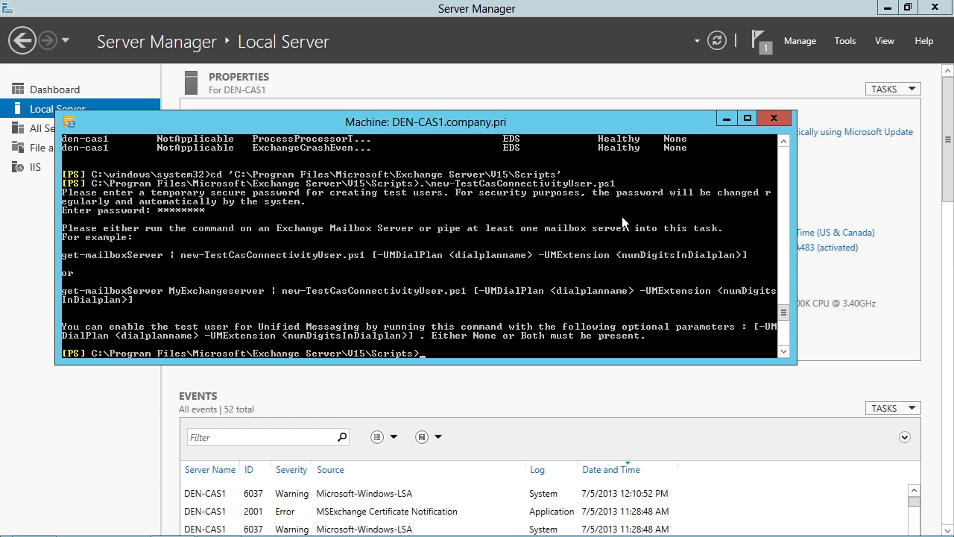
mouse_move(520, 196)
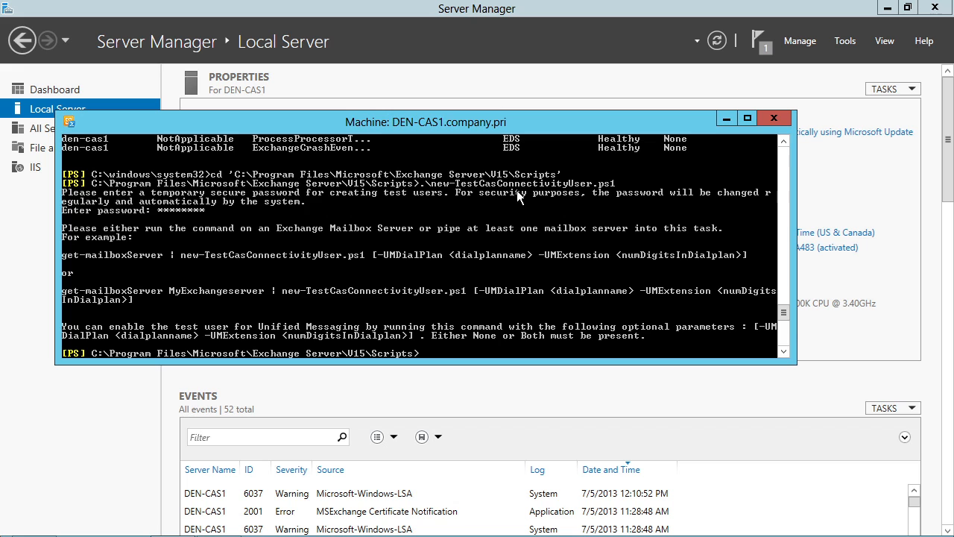
mouse_move(192, 247)
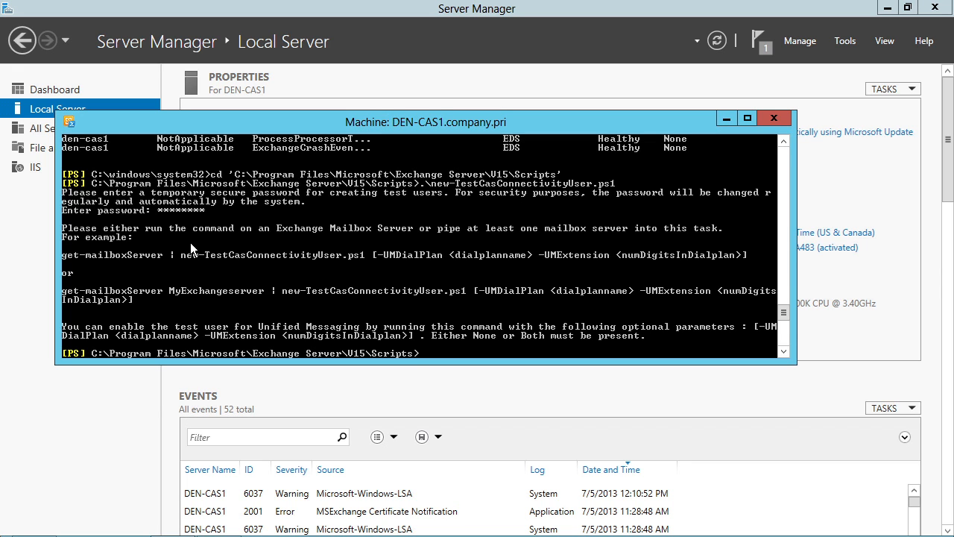
mouse_move(345, 261)
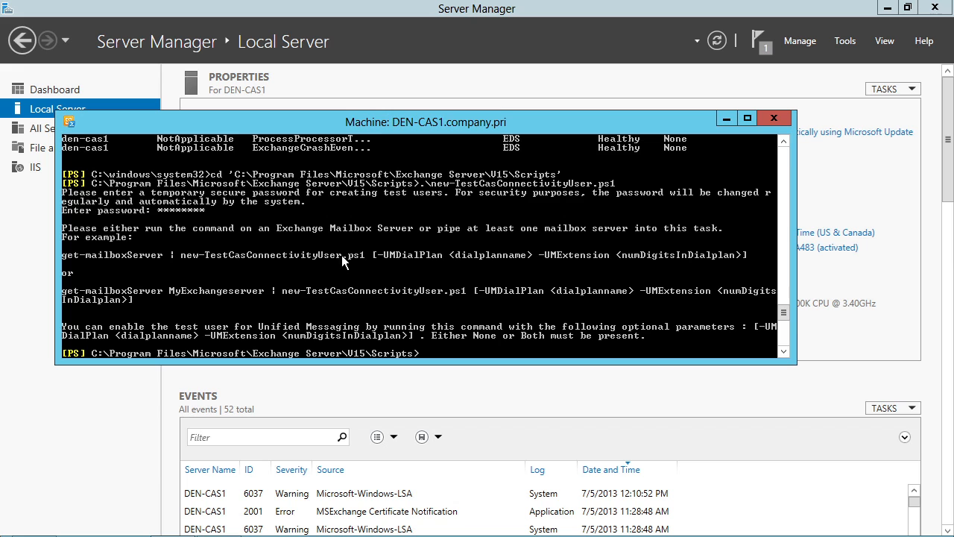
mouse_move(355, 221)
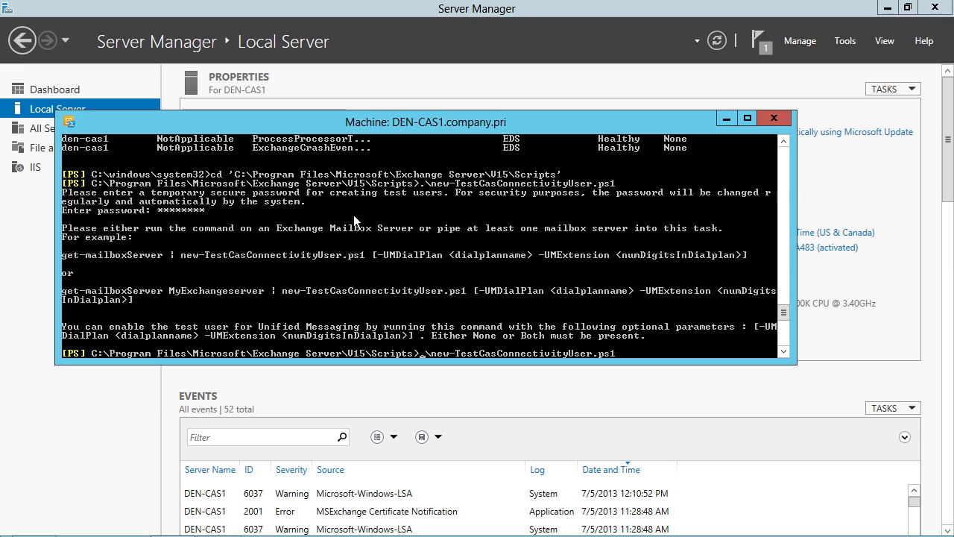
Step: Pipe Get-MailboxServer into the test user script and grant permissions on each mailbox server
type("Get-MailboxServer |")
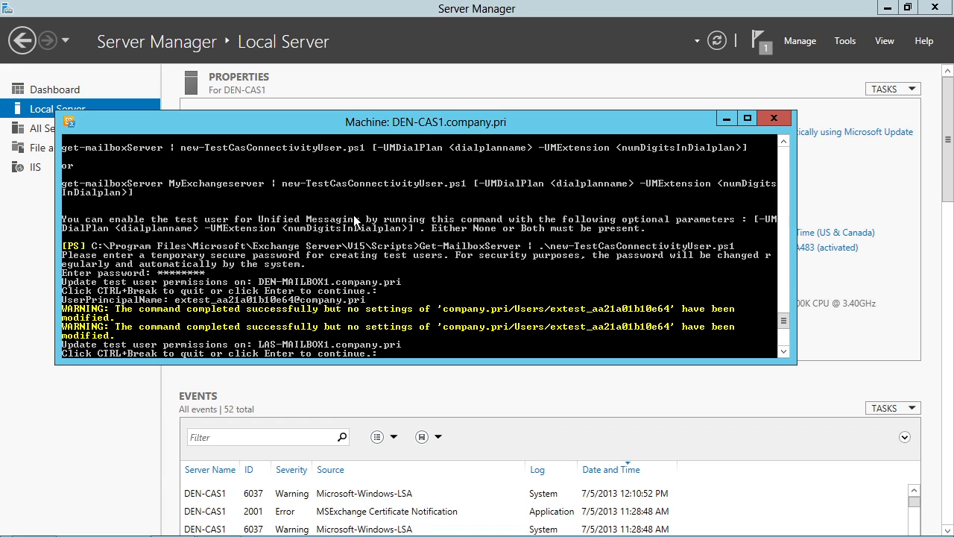
key("enter")
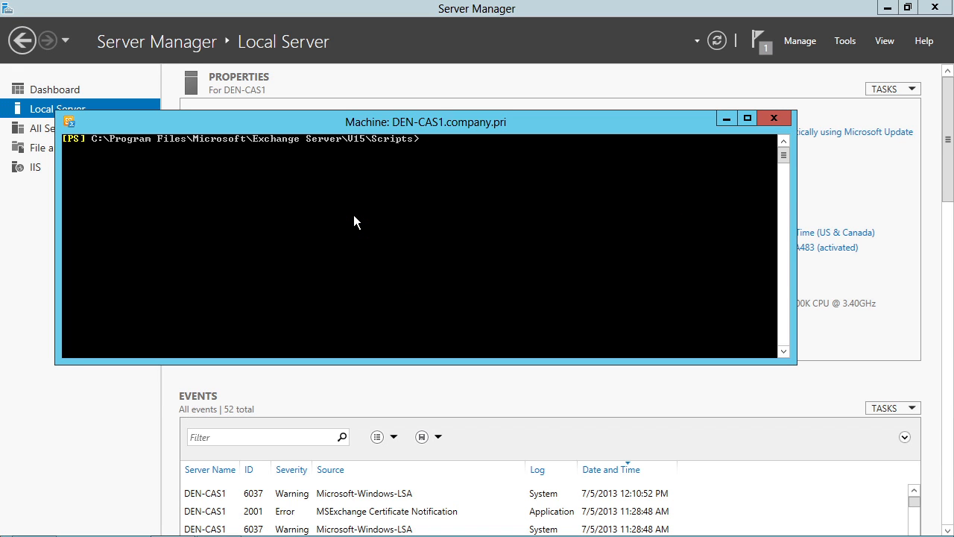
Step: Run Test-PowerShellConnectivity, which succeeds with about 218 ms latency
type("test-PowerShellConnectivity")
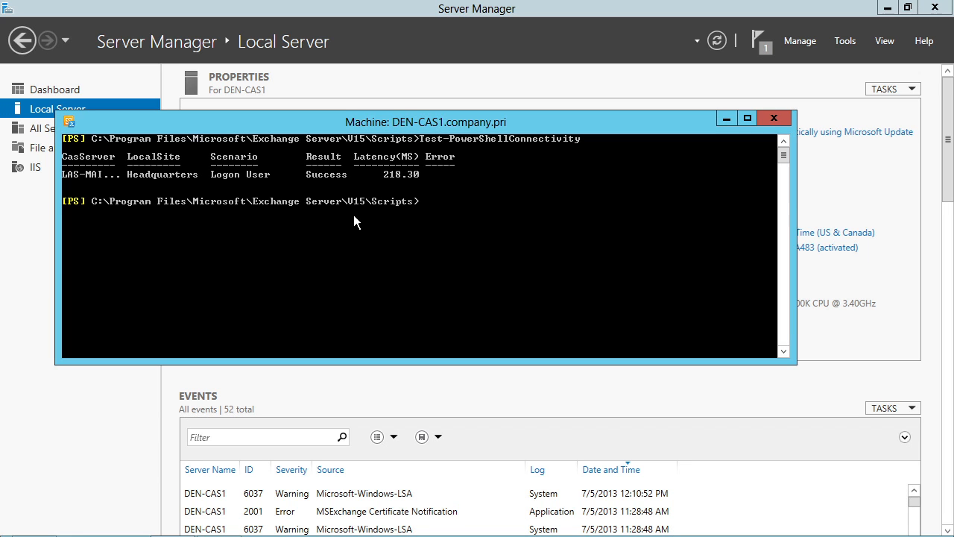
mouse_move(177, 208)
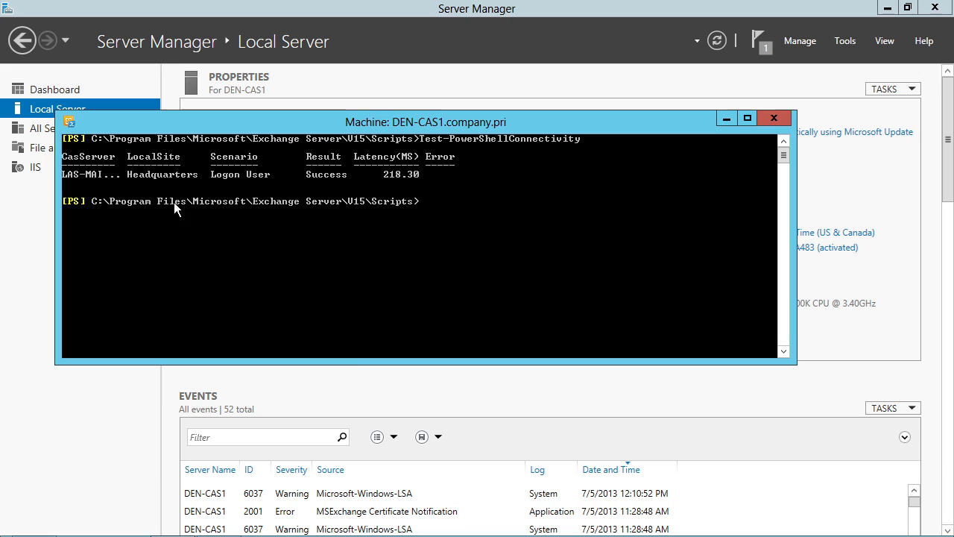
mouse_move(352, 359)
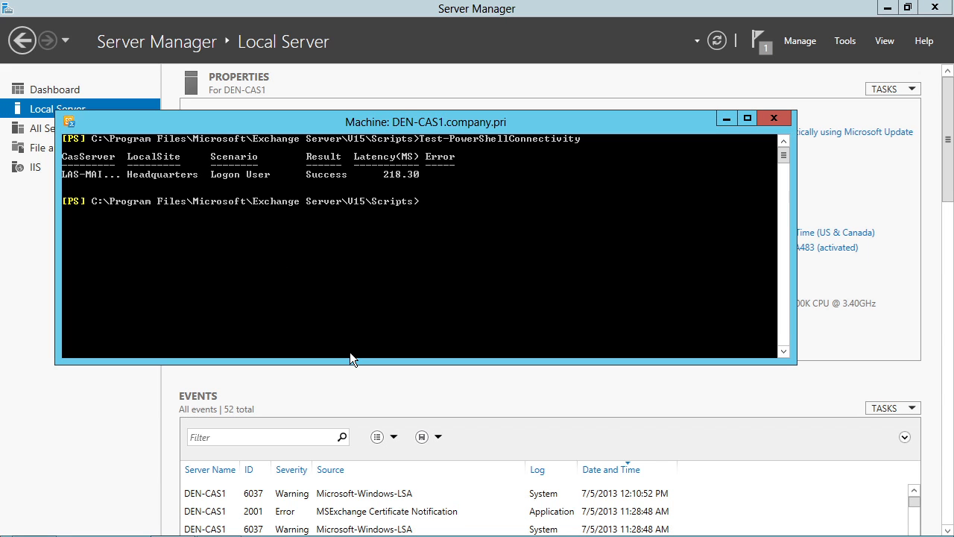
Step: Run Test-WebServicesConnectivity, with Autodiscover (44 ms) and EWS GetFolder (100 ms) succeeding
type("test-WebServicesConnectivity")
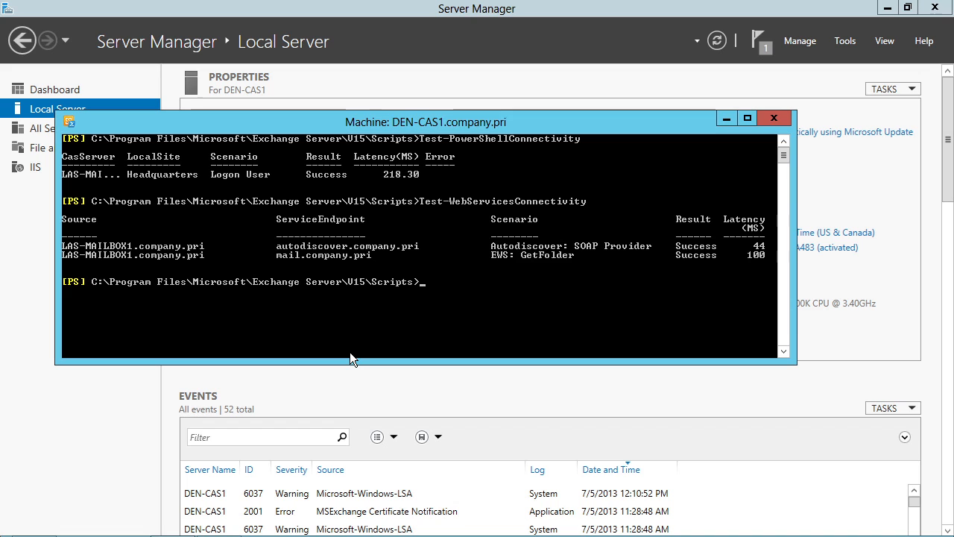
mouse_move(373, 329)
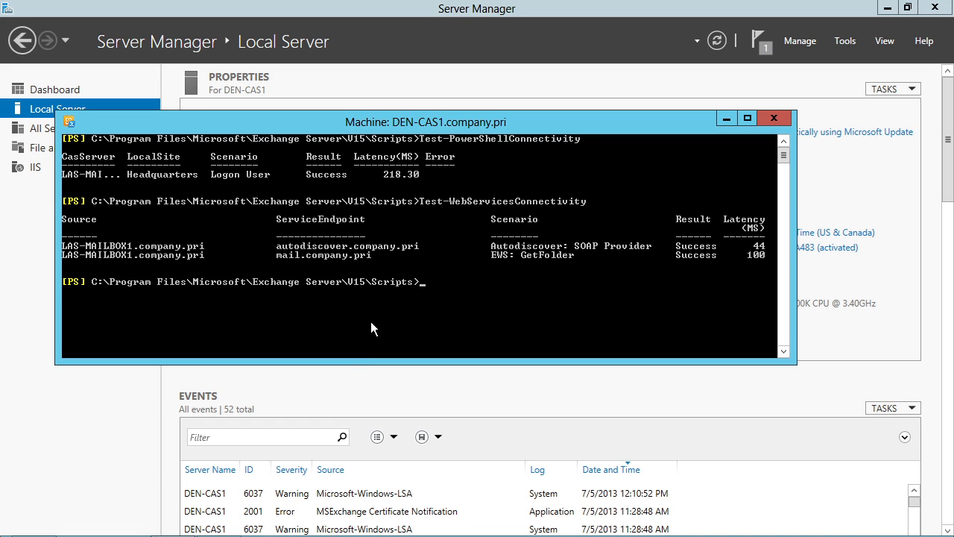
mouse_move(479, 225)
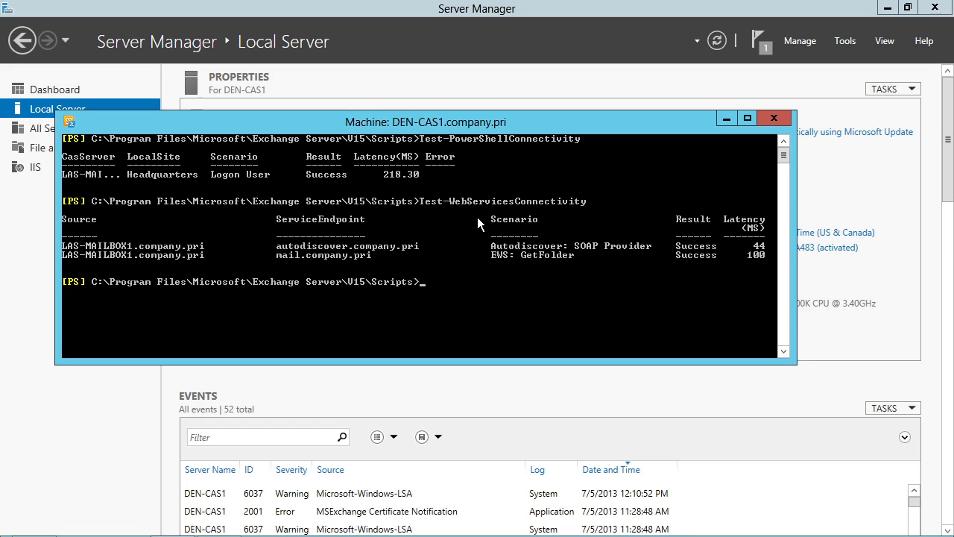
mouse_move(666, 264)
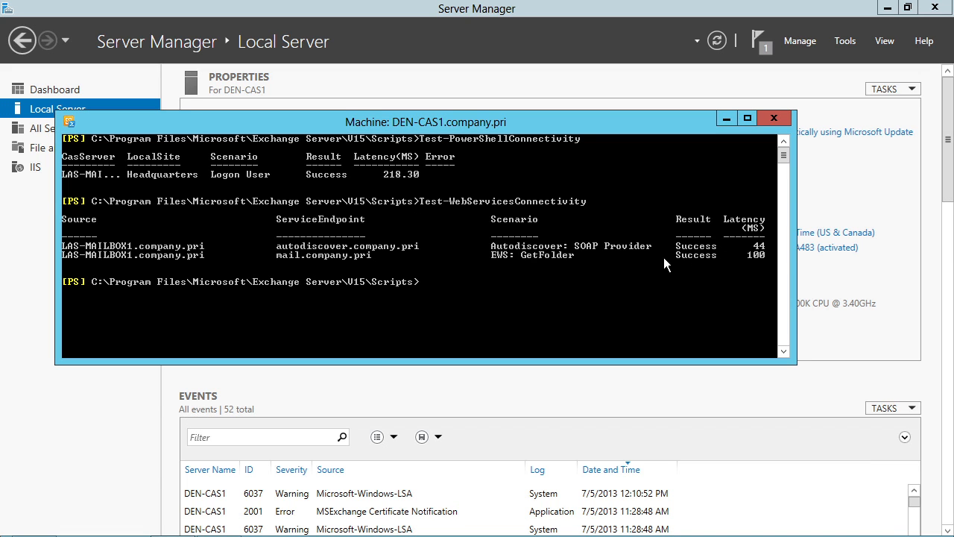
mouse_move(562, 282)
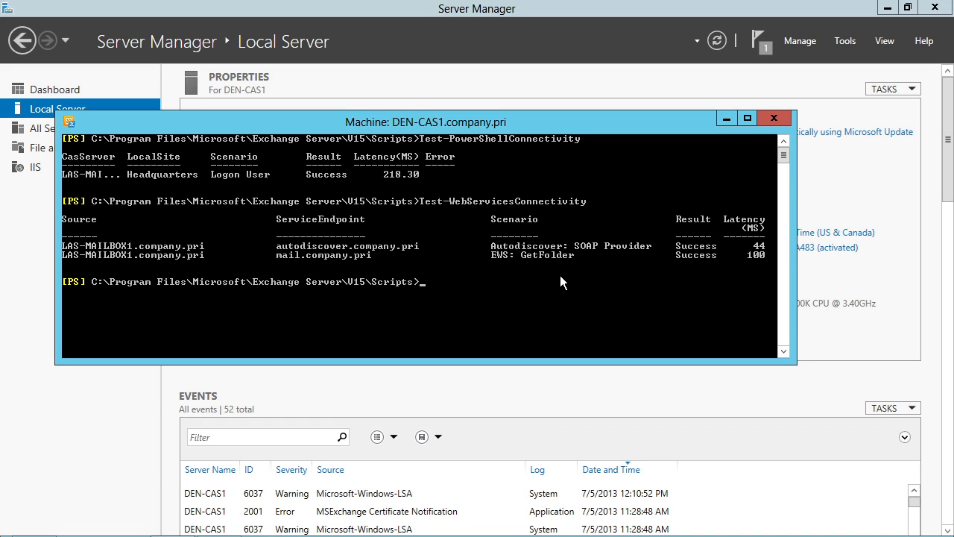
Step: Run Test-ActiveSyncConnectivity, which reports the Options scenario failing
type("test-ActiveSyncConnectivity")
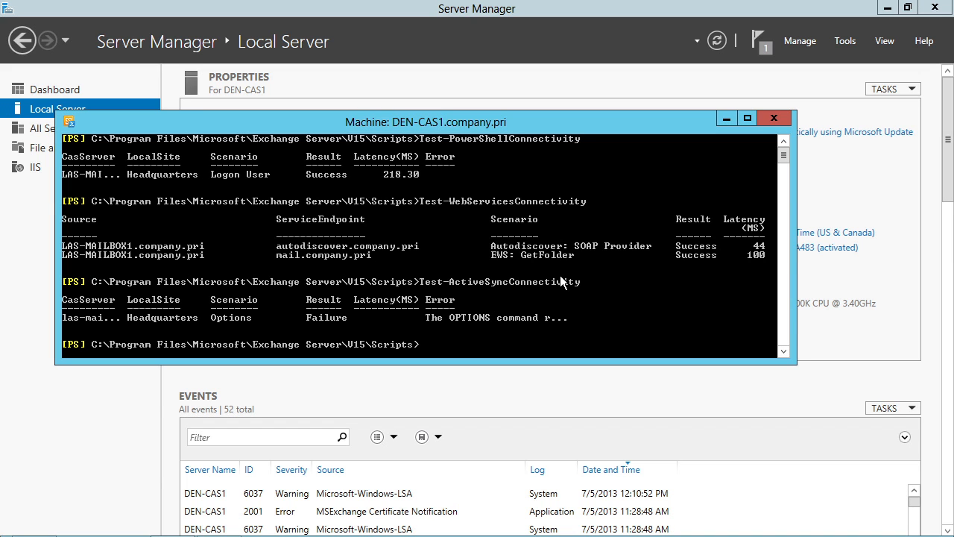
mouse_move(388, 308)
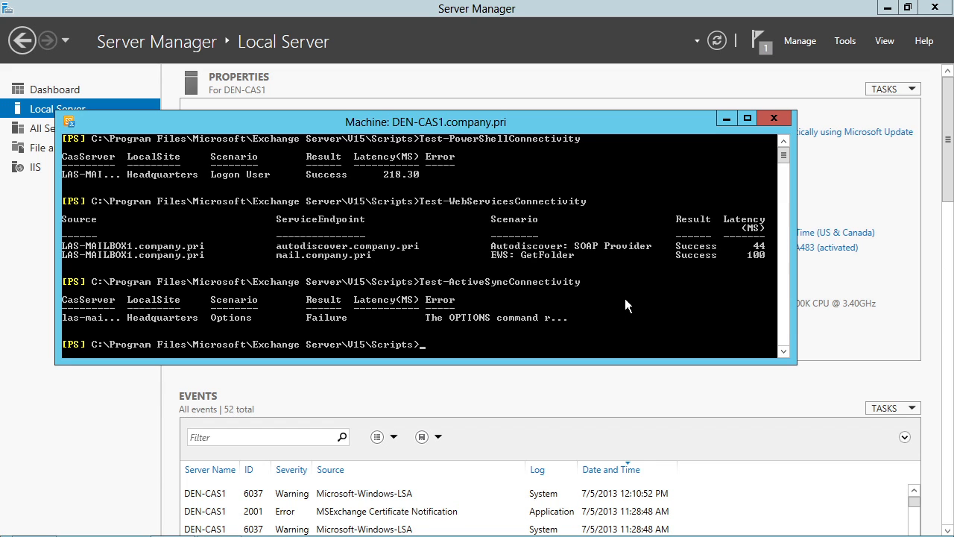
Step: Rerun Test-ActiveSyncConnectivity | fl and scroll through the Options failure's error and HTTP headers
type("Test-ActiveSyncConnectivity")
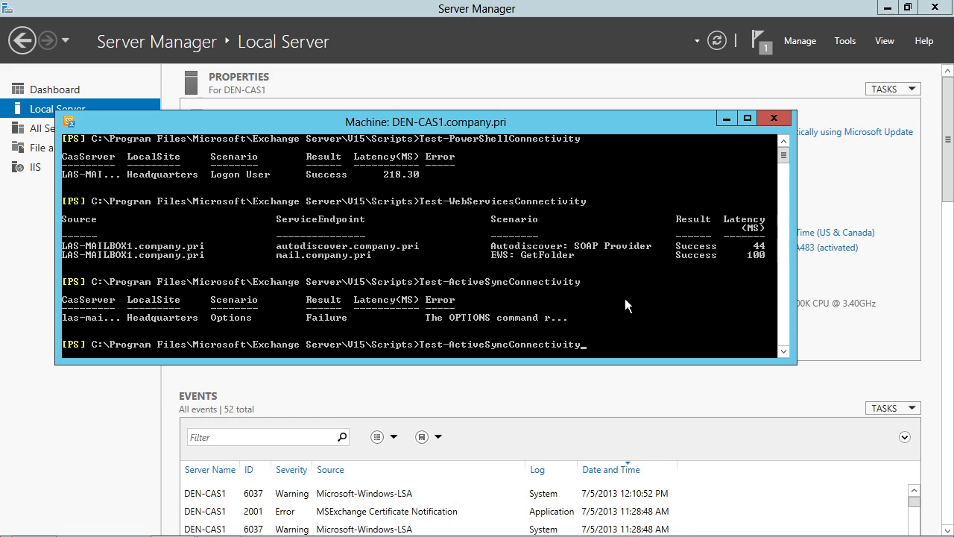
type("| f")
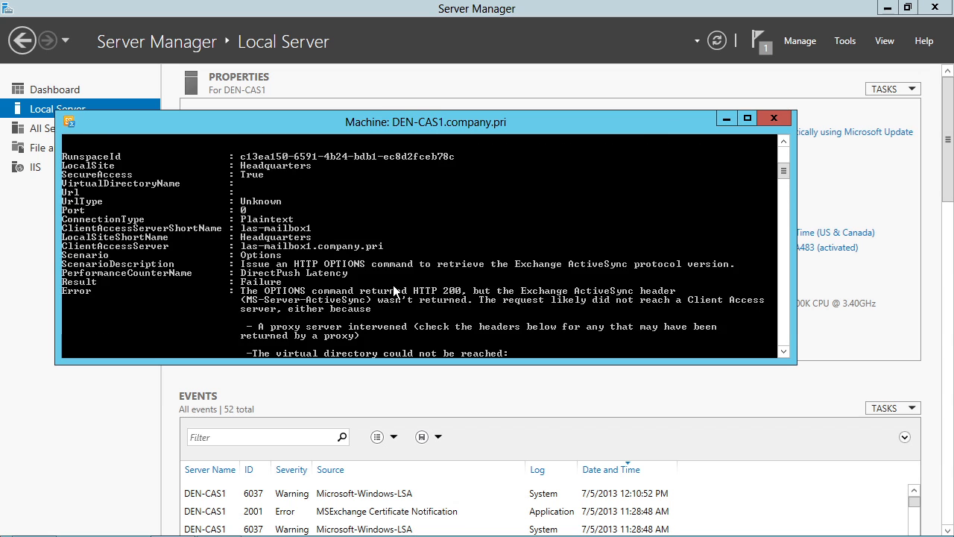
scroll("down", 3)
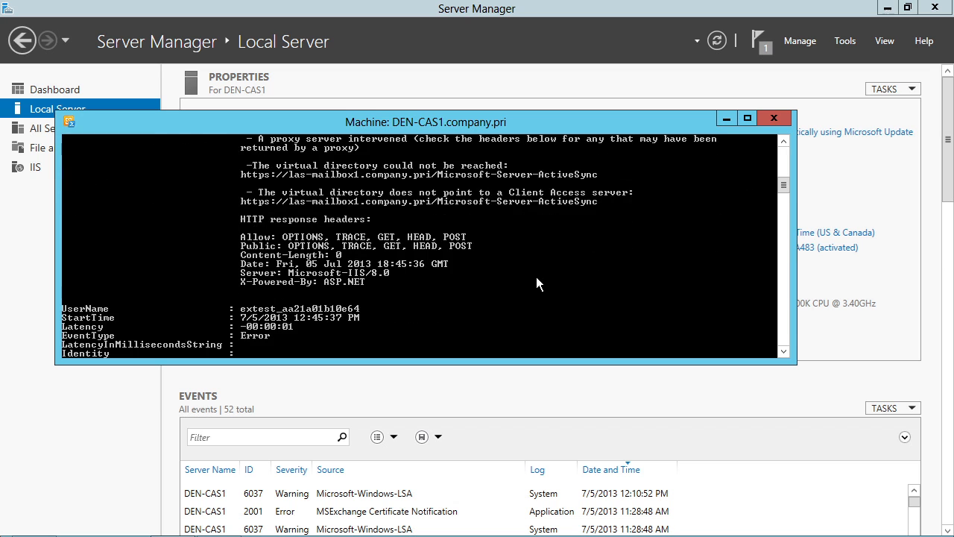
scroll("down", 3)
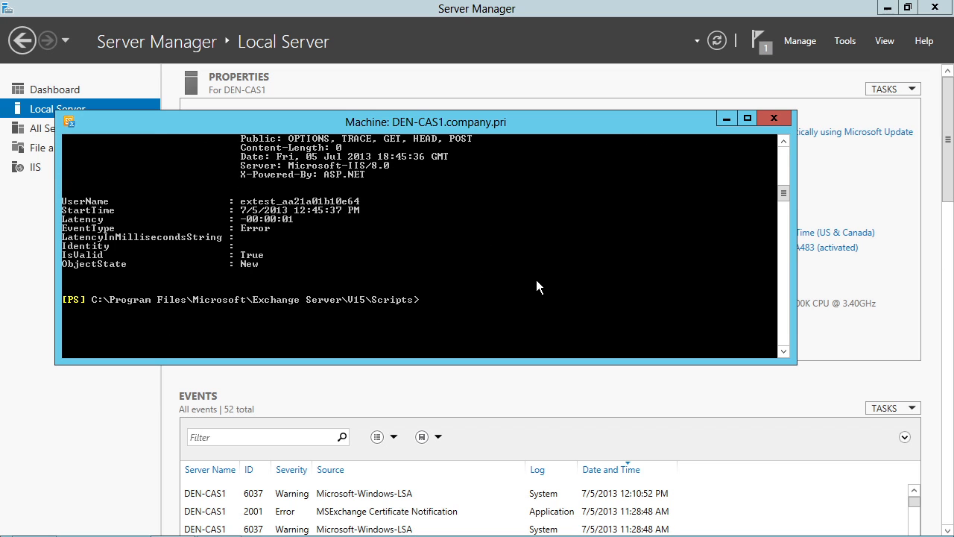